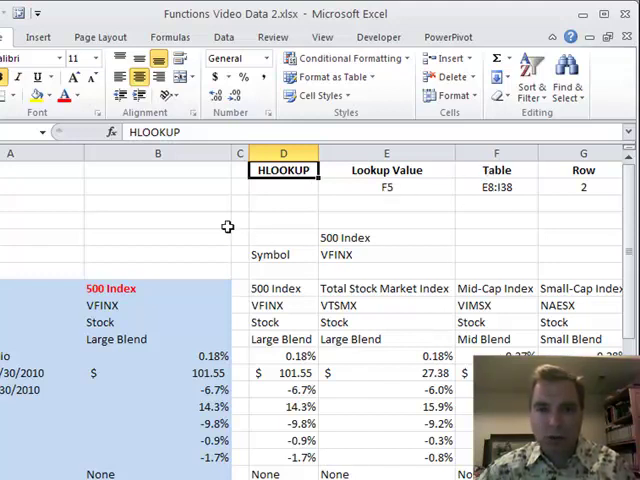
pyautogui.moveTo(550, 340)
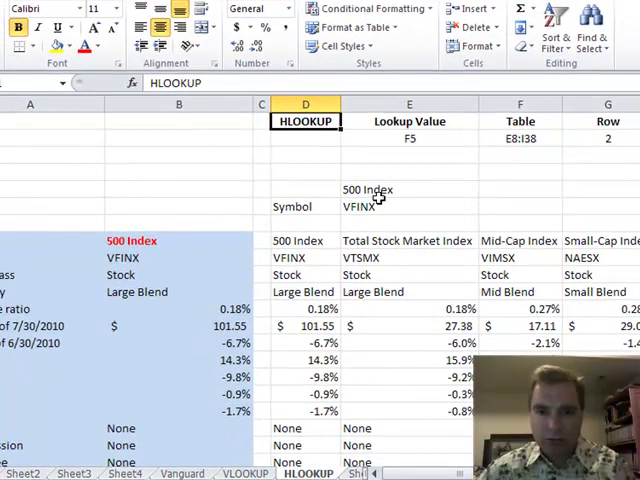
# - Review the VFINX symbol's HLOOKUP formula, then start a =ROW() formula in C8
pyautogui.click(300, 256)
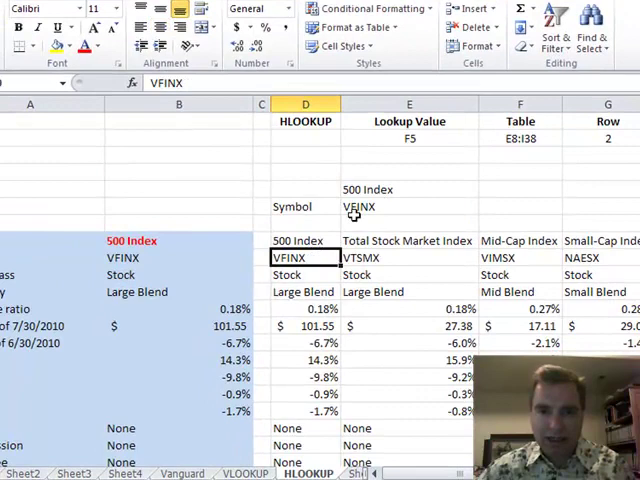
pyautogui.click(408, 208)
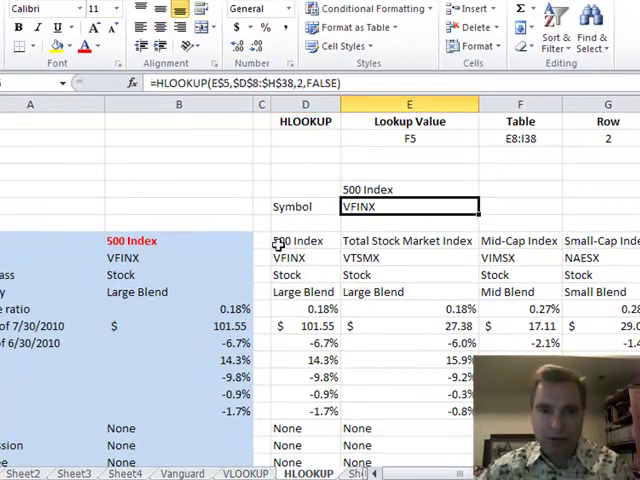
pyautogui.write('=r')
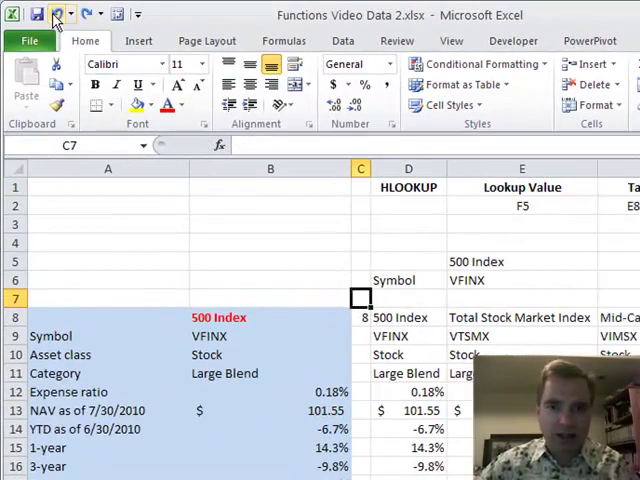
# - Select a column C cell to fill =ROW() row numbers down beside the table
pyautogui.click(360, 316)
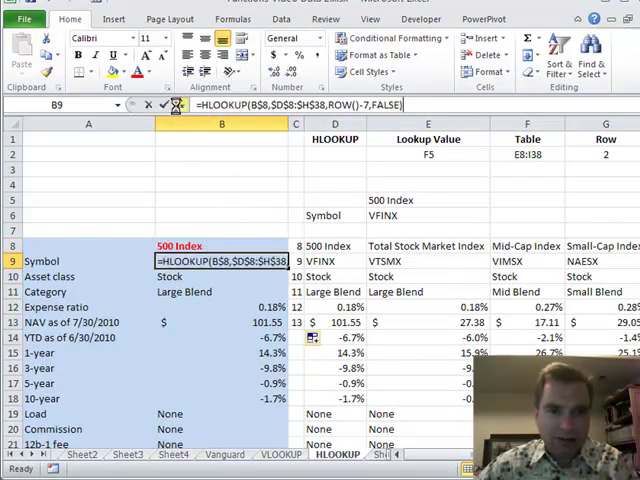
# - Verify B9's HLOOKUP arguments with ROW()-7 index, confirm it returns VFINX, and check C9's row number
pyautogui.click(180, 106)
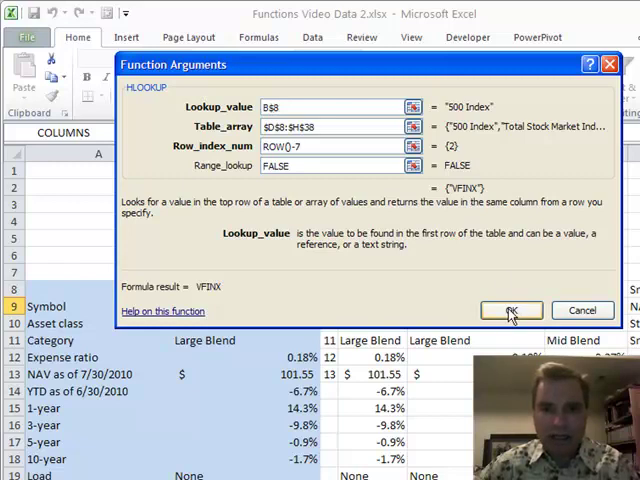
pyautogui.click(512, 310)
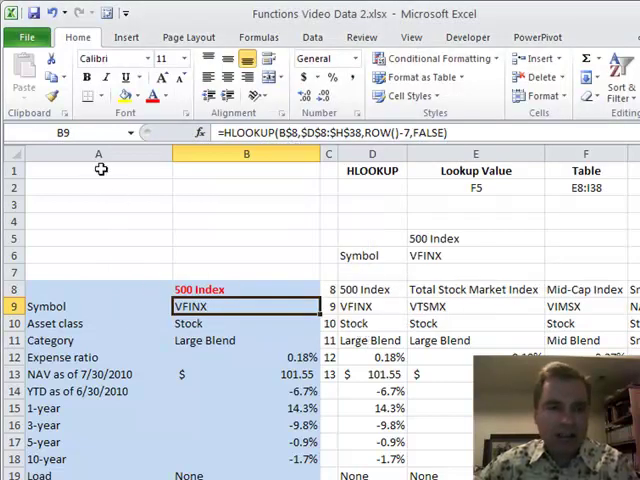
pyautogui.moveTo(110, 292)
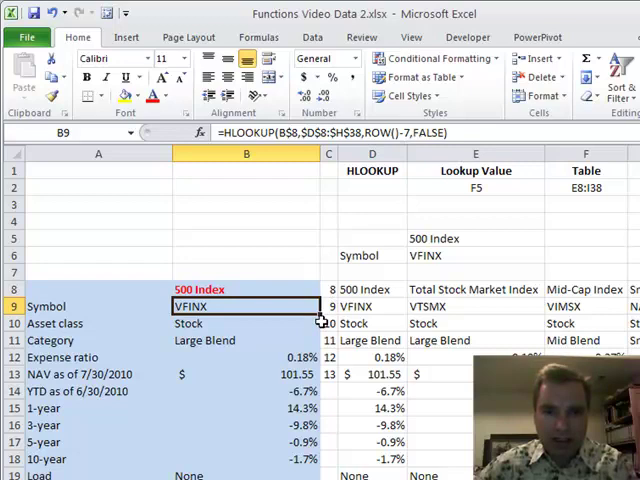
pyautogui.click(328, 306)
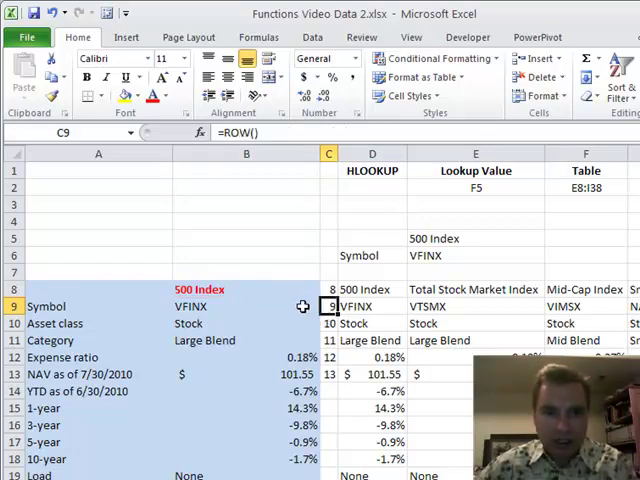
# - Compare B9 and B10 formulas, then select B9:B11 so Stock and Large Blend fill from the same HLOOKUP
pyautogui.click(244, 306)
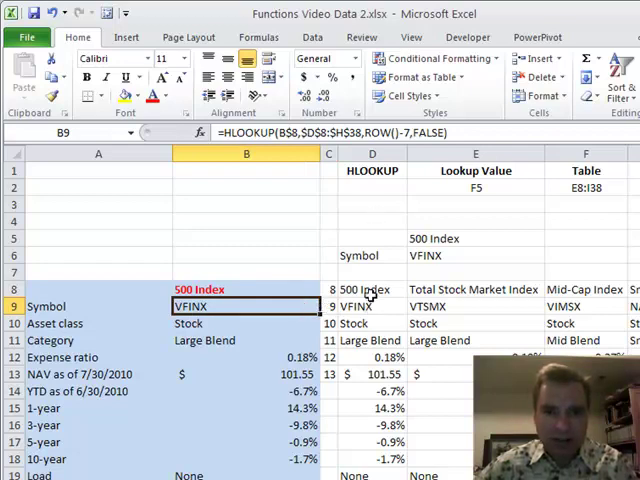
pyautogui.click(372, 306)
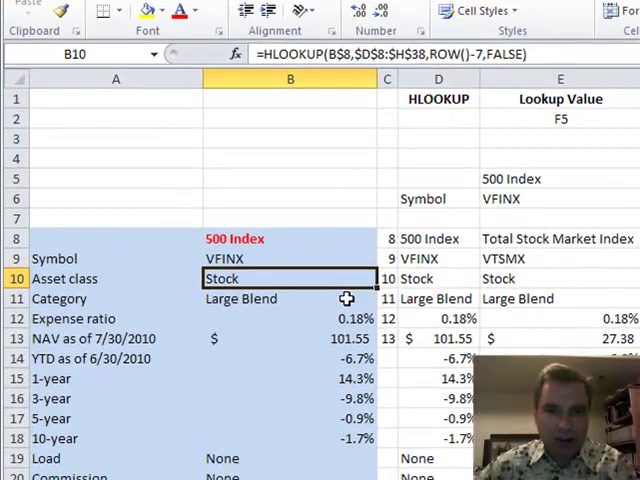
pyautogui.click(290, 258)
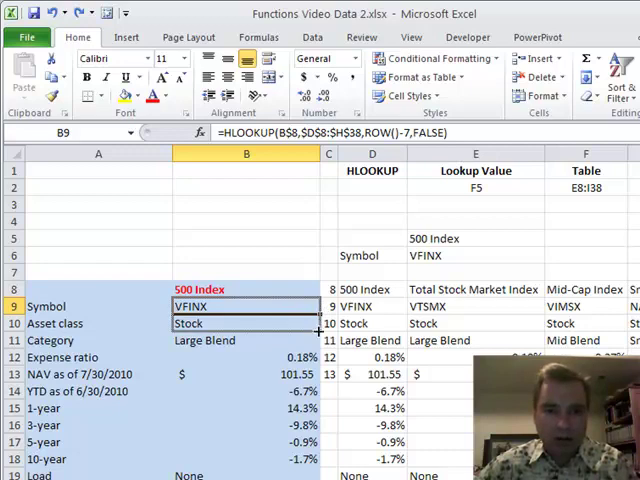
pyautogui.moveTo(246, 306); pyautogui.dragTo(246, 340)
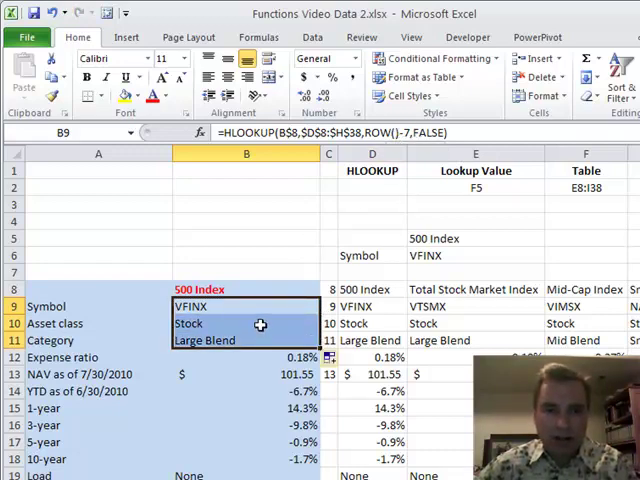
pyautogui.click(246, 340)
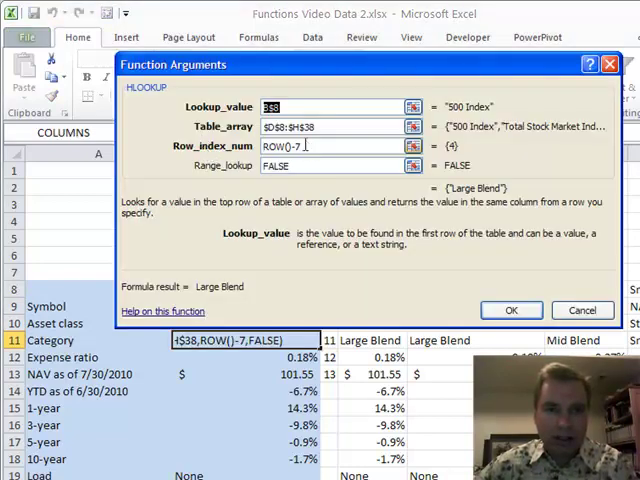
pyautogui.click(336, 144)
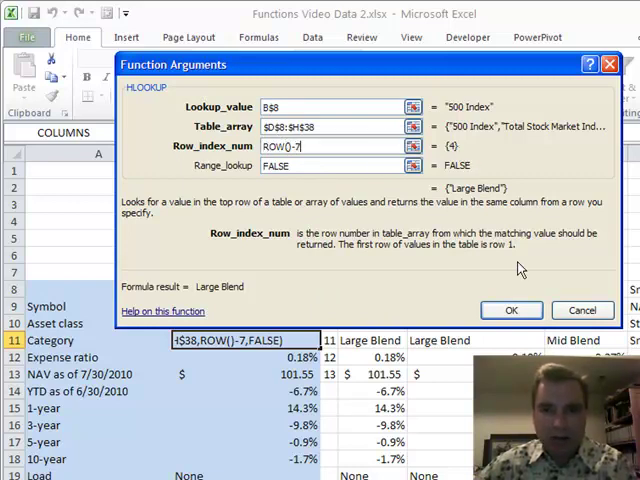
pyautogui.click(510, 310)
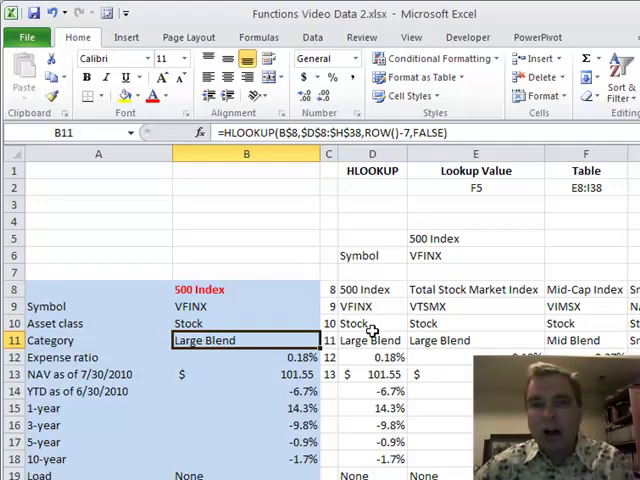
# - Select B9 and scroll down to reach the =ROW() helper values in column C for clearing
pyautogui.click(246, 306)
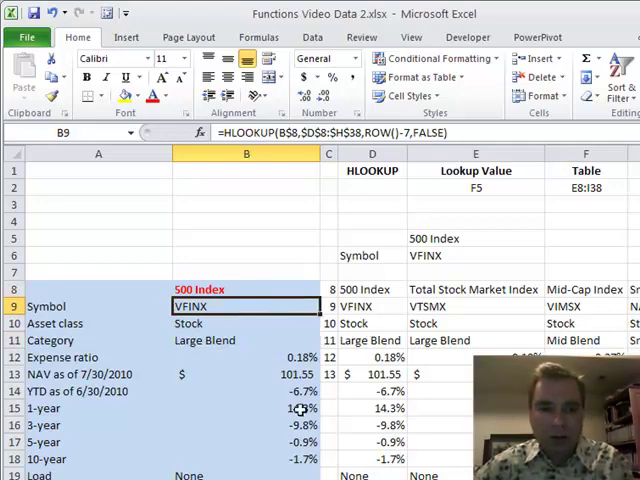
pyautogui.scroll(-3)
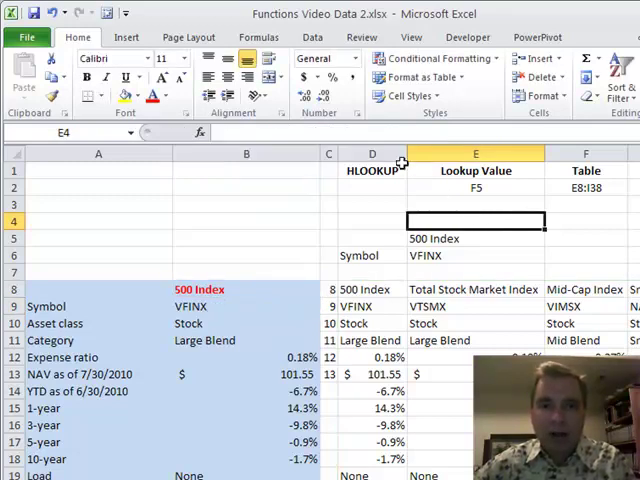
pyautogui.moveTo(398, 176)
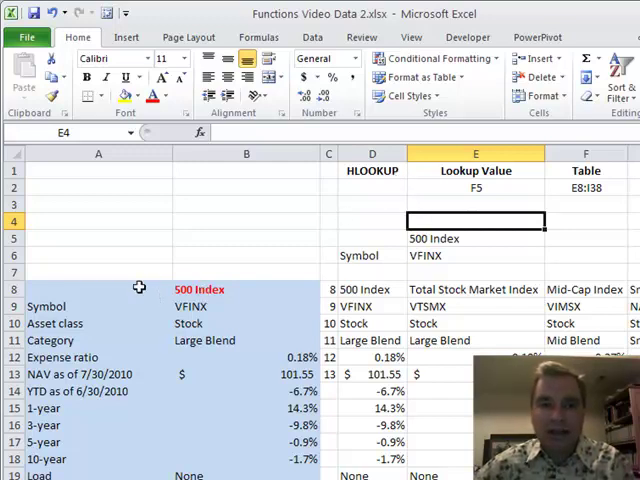
# - Cycle B8's dropdown through Total Stock Market and Mid-Cap to Small-Cap Index, returning NAESX data
pyautogui.click(244, 288)
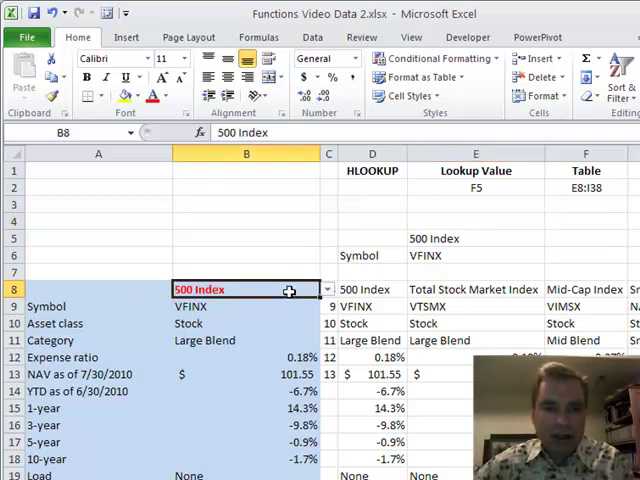
pyautogui.click(328, 288)
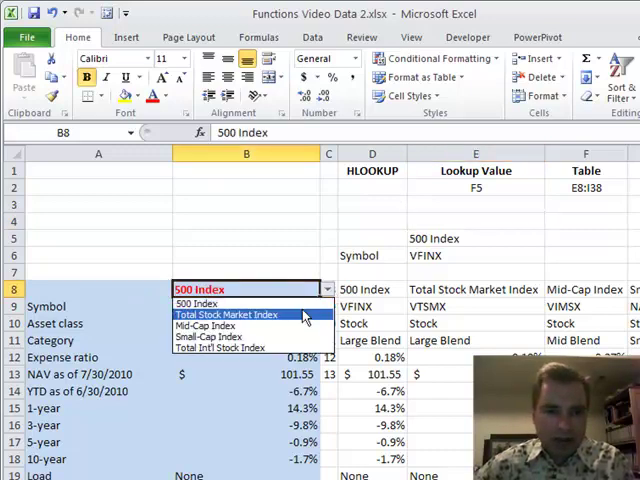
pyautogui.click(226, 314)
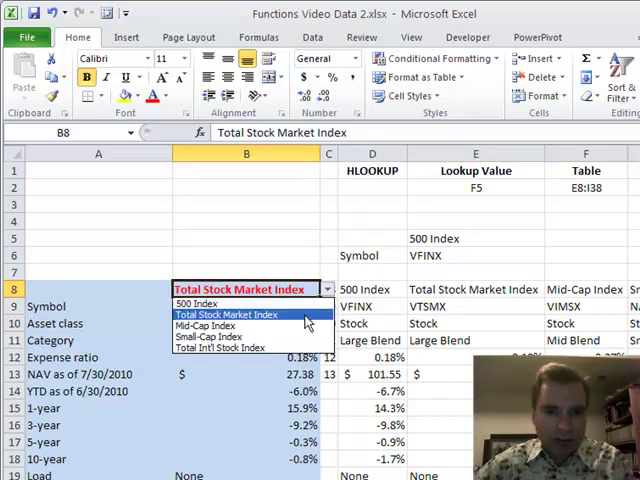
pyautogui.click(210, 324)
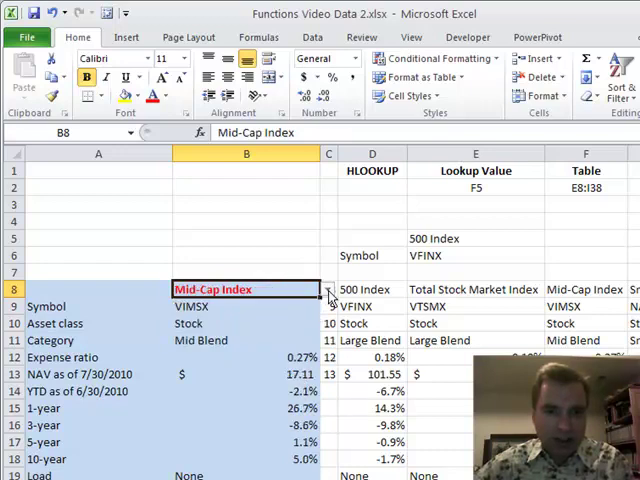
pyautogui.click(328, 288)
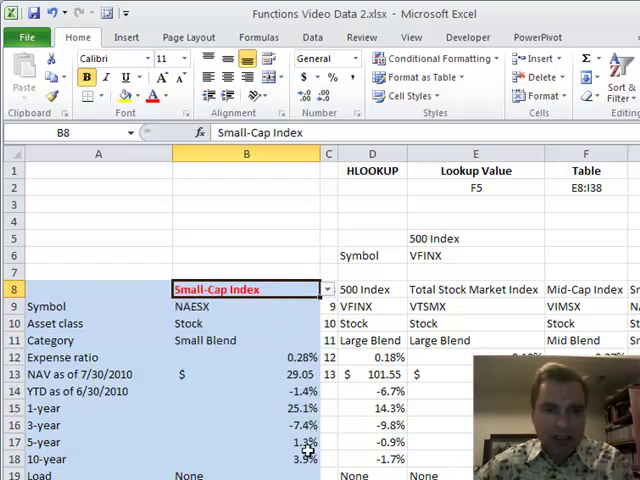